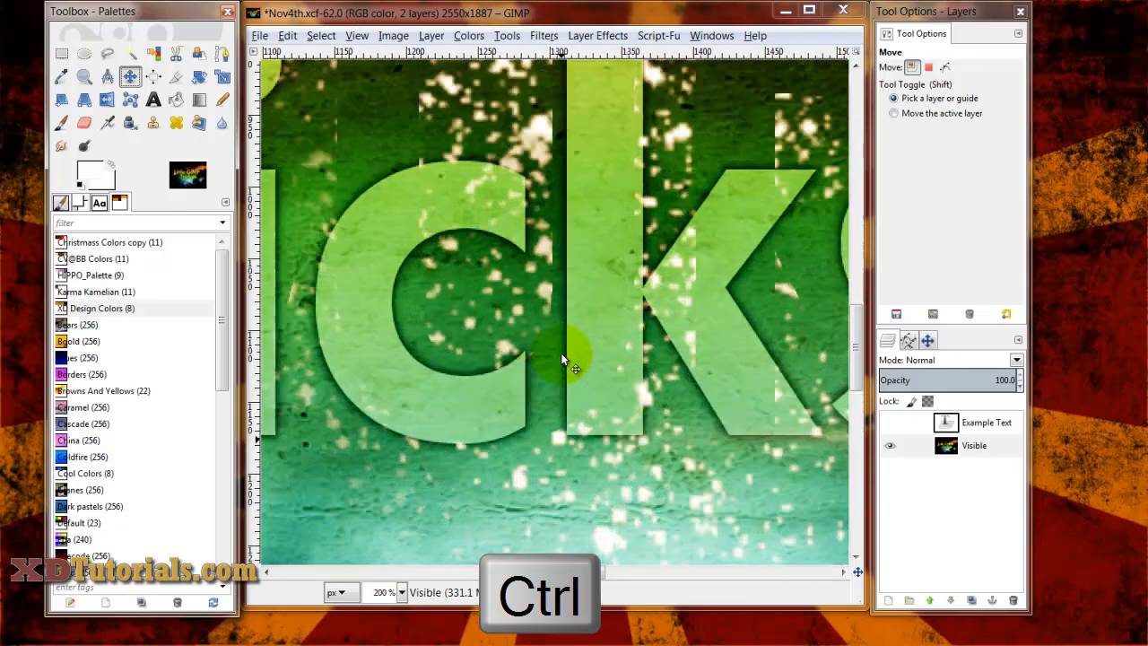
# Ctrl-scroll the canvas from 200% down to 100% and back to 150% on the word Tricks
pyautogui.scroll(-3)
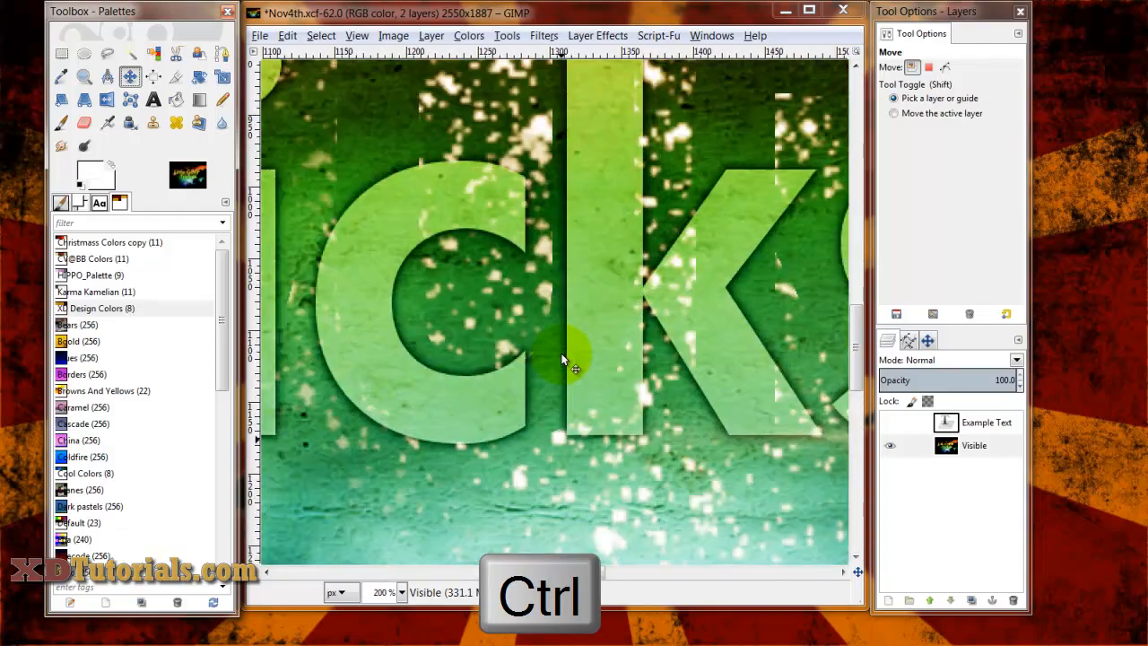
pyautogui.scroll(-3)
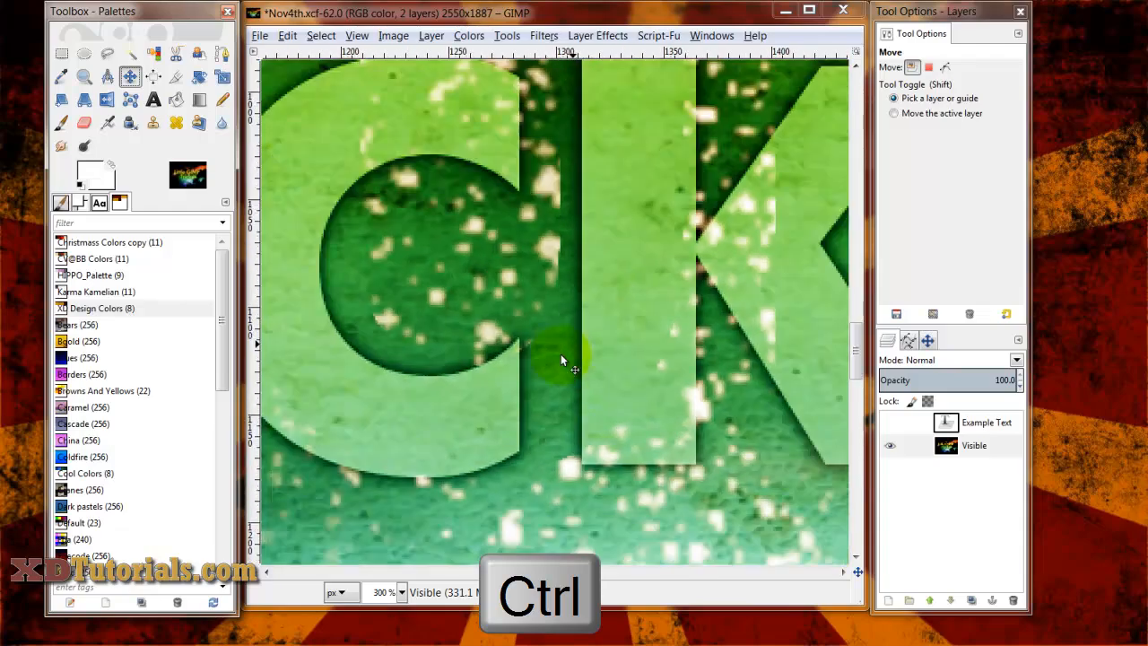
pyautogui.scroll(-3)
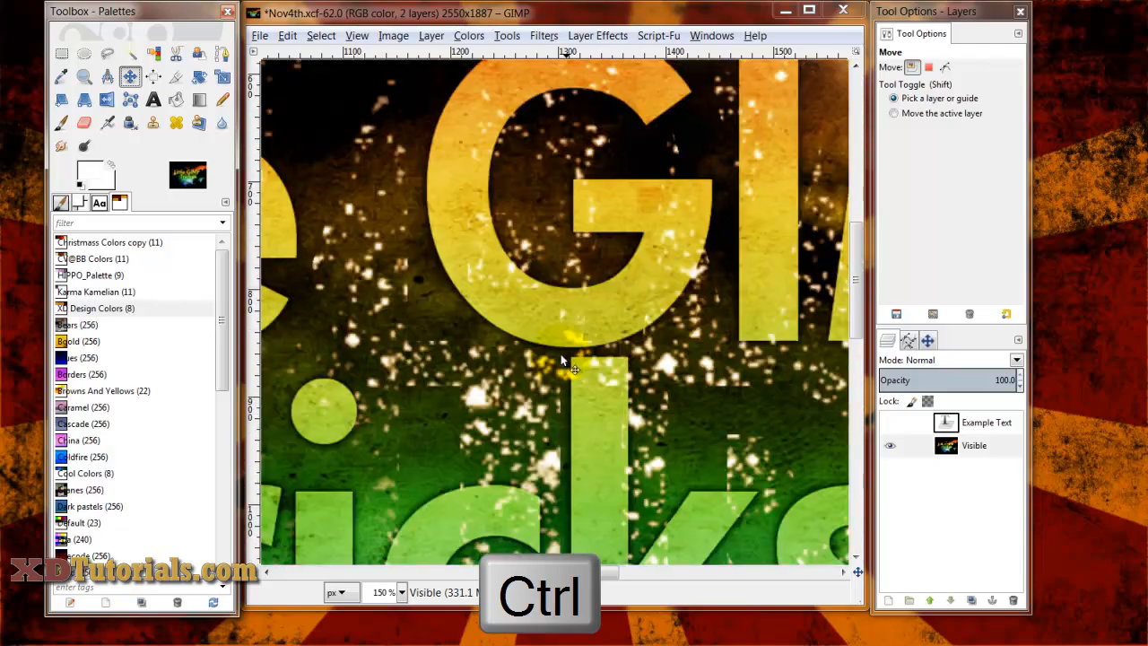
pyautogui.scroll(-3)
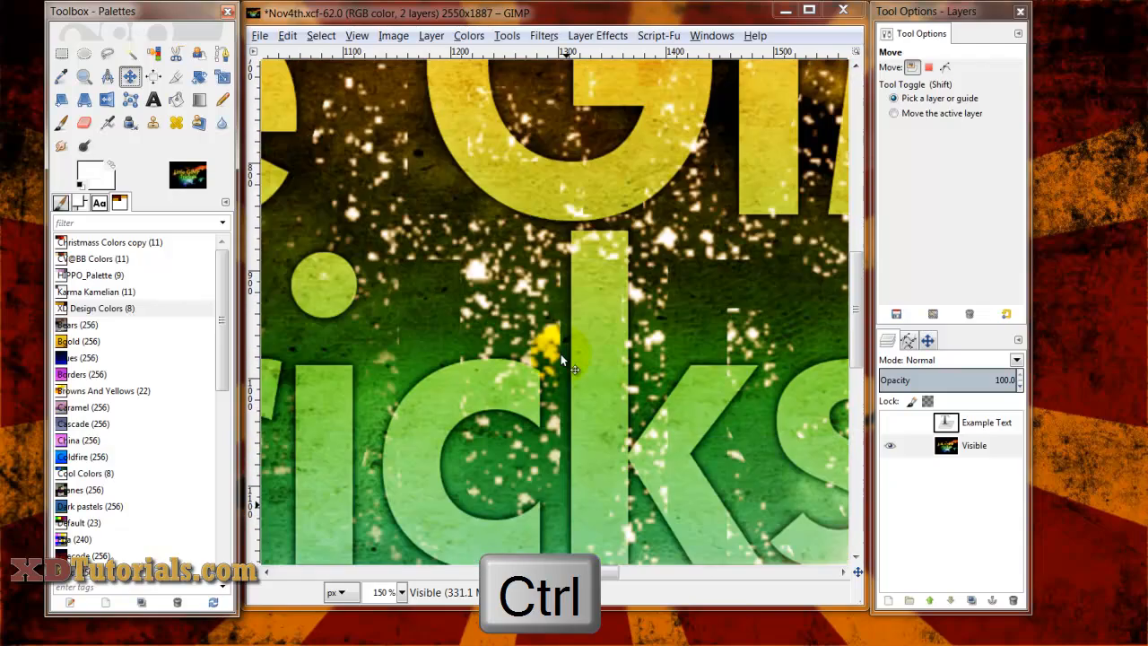
pyautogui.scroll(-3)
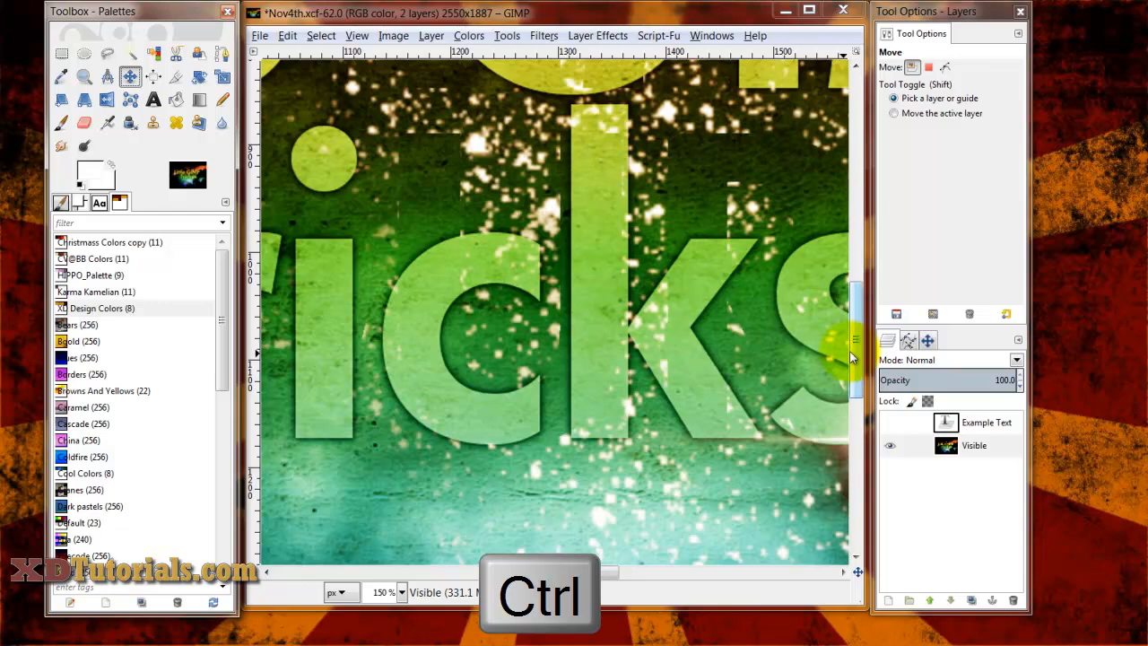
pyautogui.moveTo(926, 339)
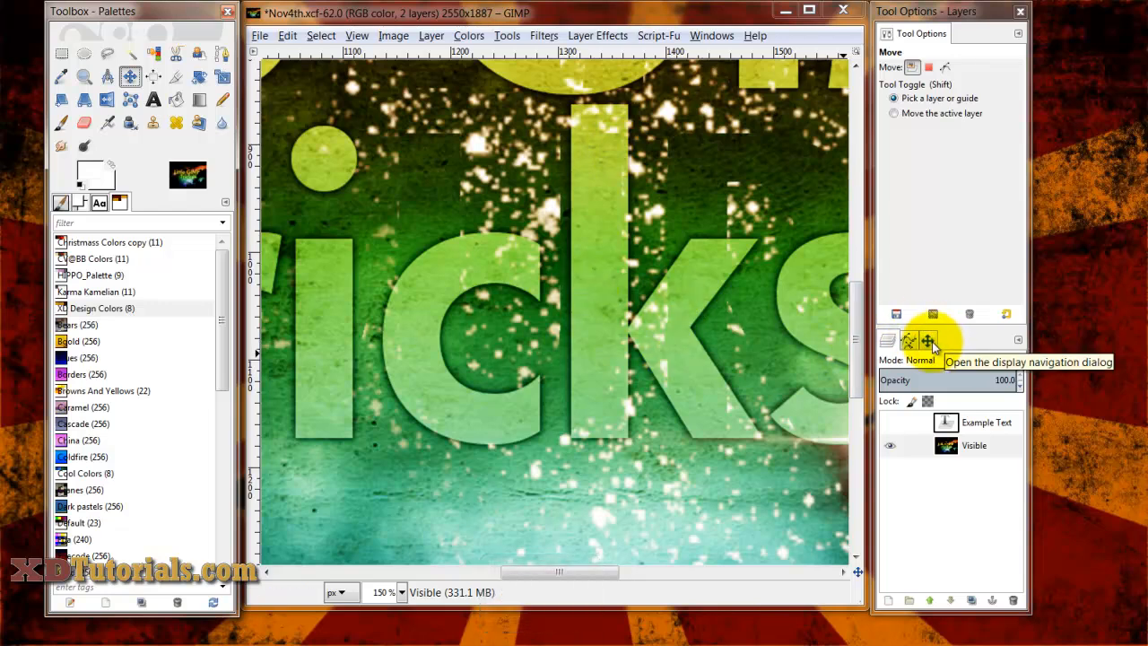
# Show the Navigation dock tab with a thumbnail of the whole image
pyautogui.click(929, 337)
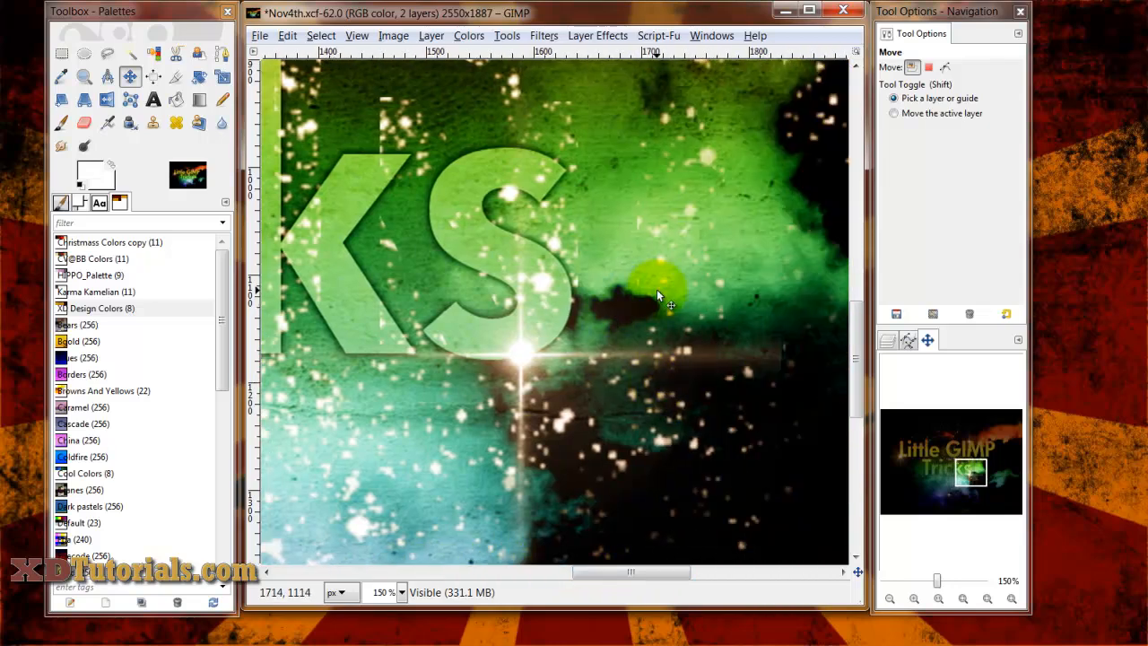
# Space-pan across Tricks, the dark light-ray corners and left edge, up to the top edge
pyautogui.press('space')
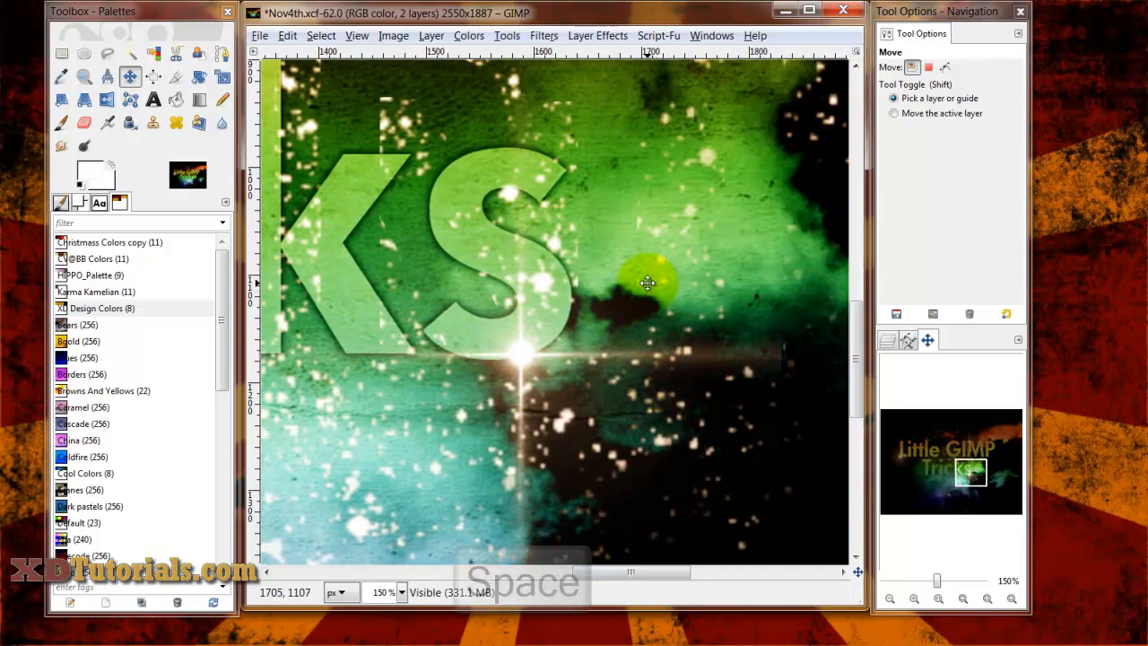
pyautogui.press('space')
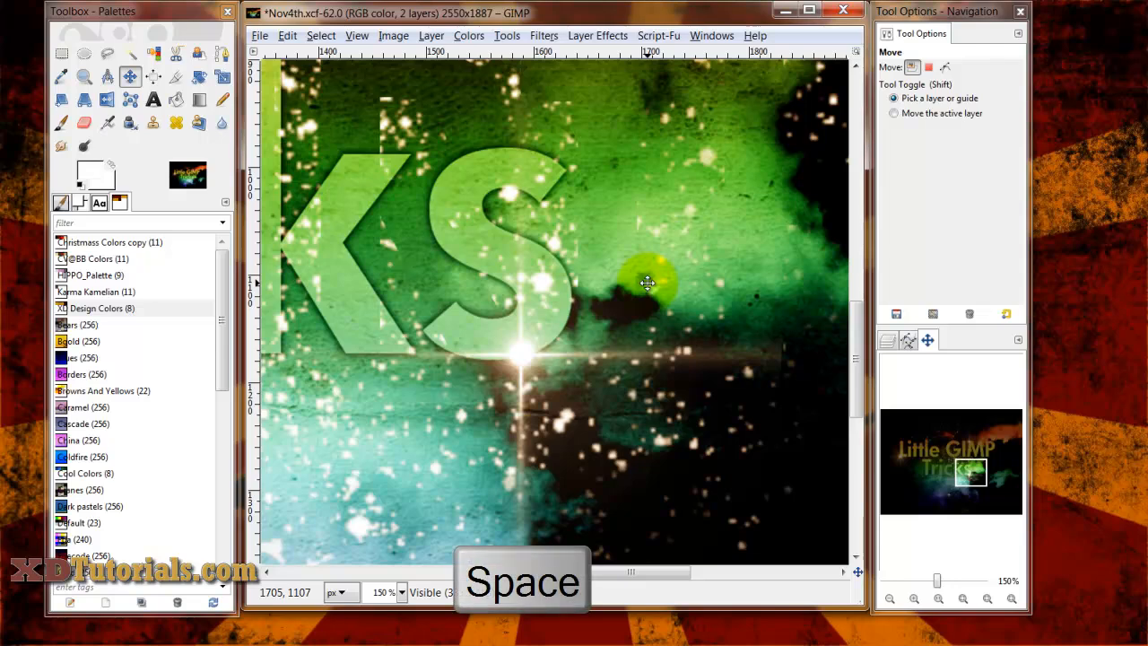
pyautogui.moveTo(648, 283); pyautogui.dragTo(804, 314)
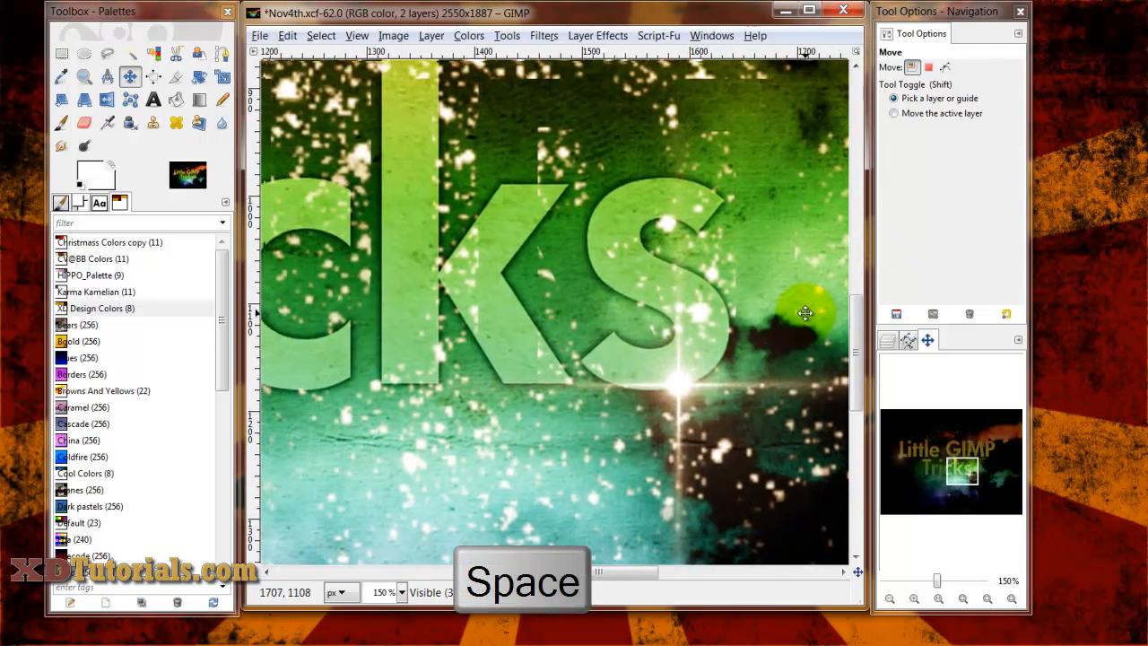
pyautogui.moveTo(803, 312); pyautogui.dragTo(321, 352)
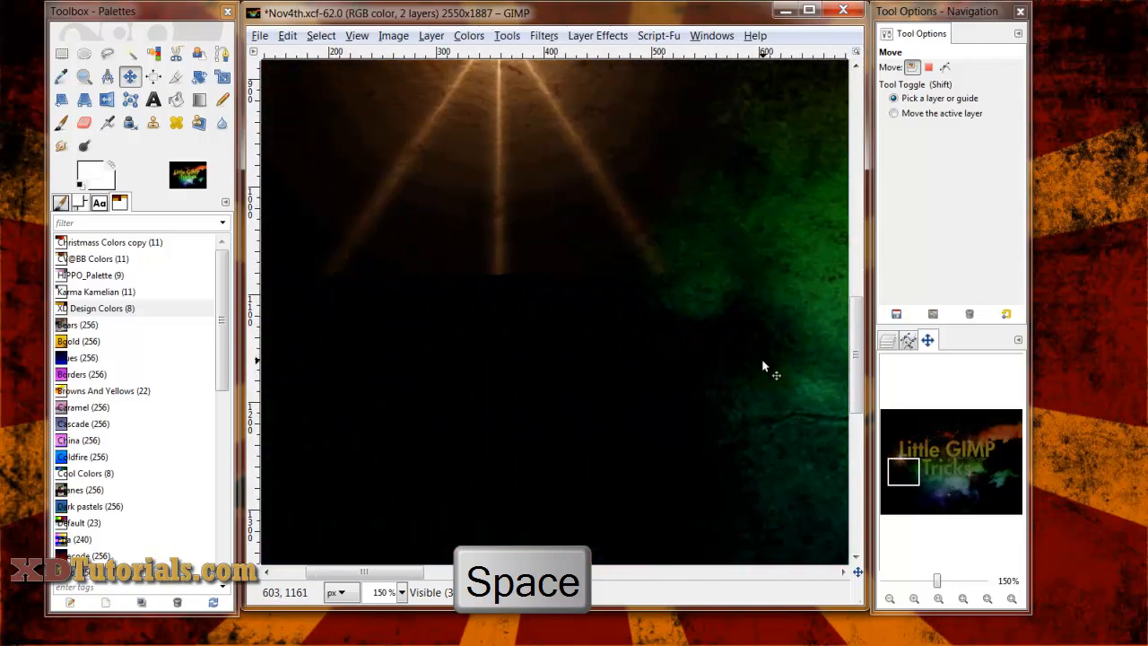
pyautogui.moveTo(763, 368); pyautogui.dragTo(681, 359)
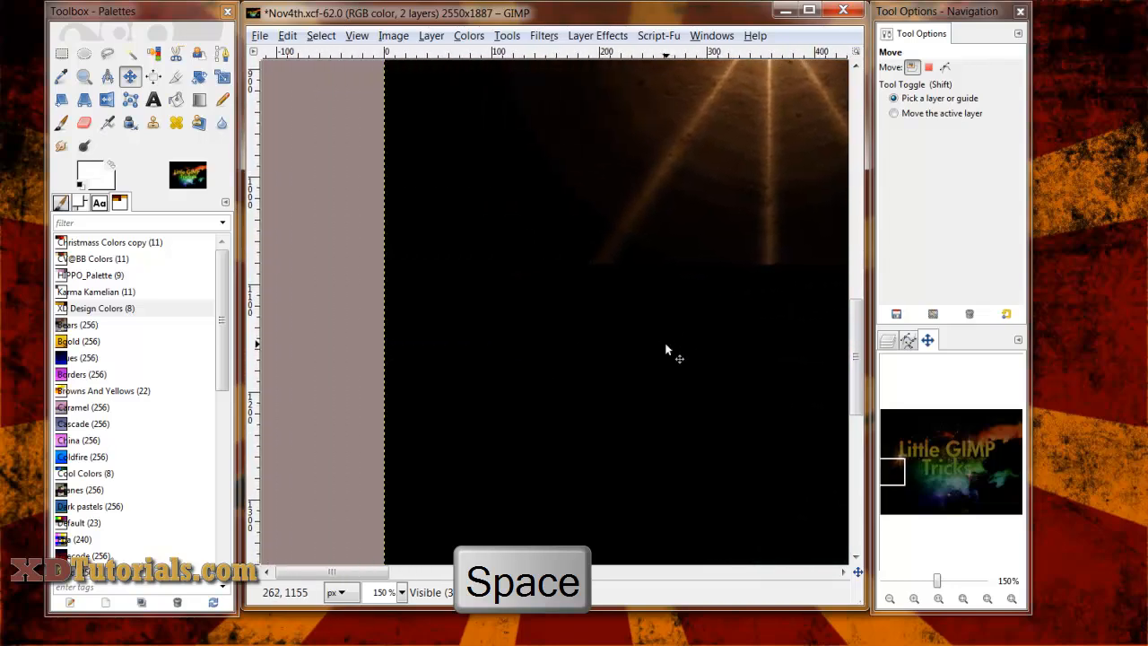
pyautogui.moveTo(678, 359); pyautogui.dragTo(779, 341)
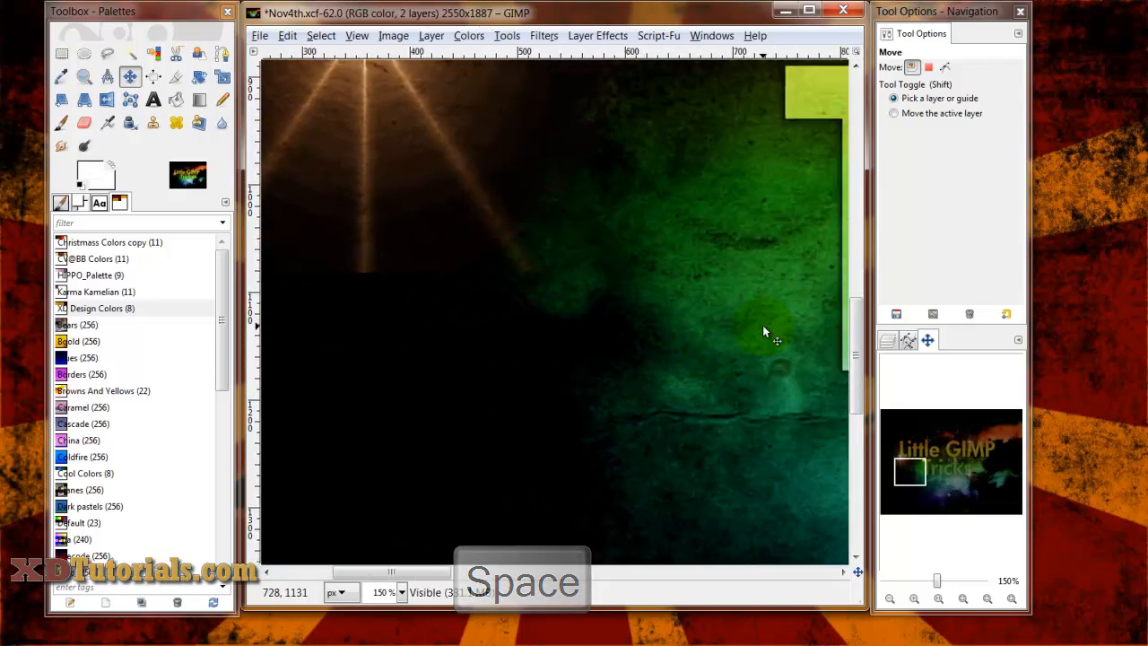
pyautogui.moveTo(763, 332); pyautogui.dragTo(642, 302)
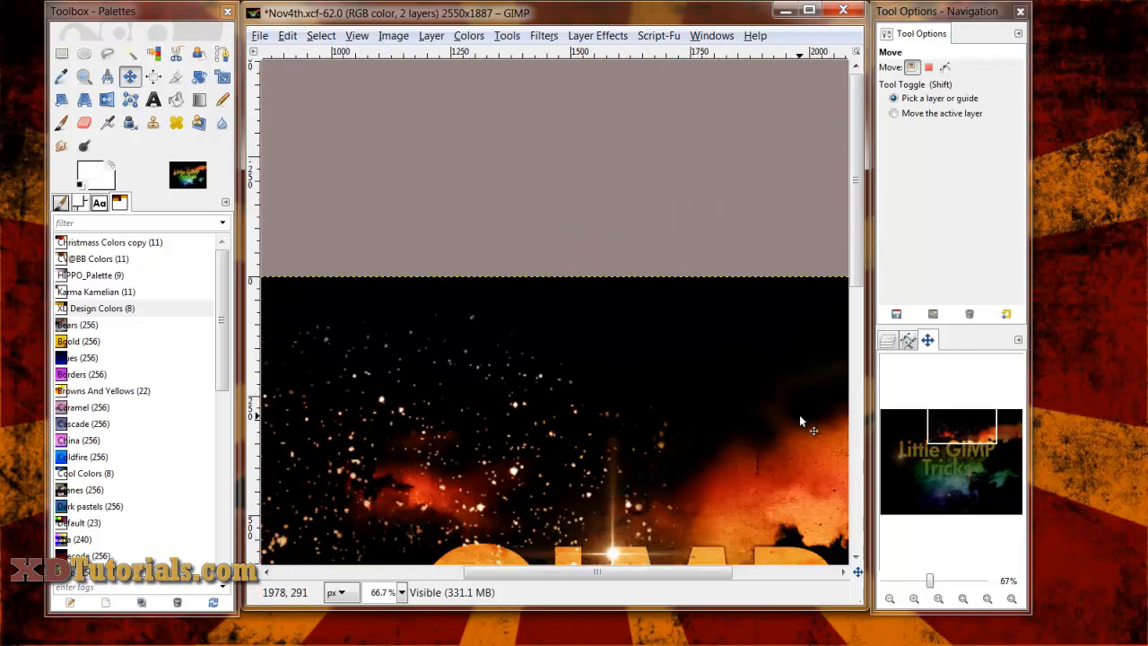
pyautogui.moveTo(617, 338)
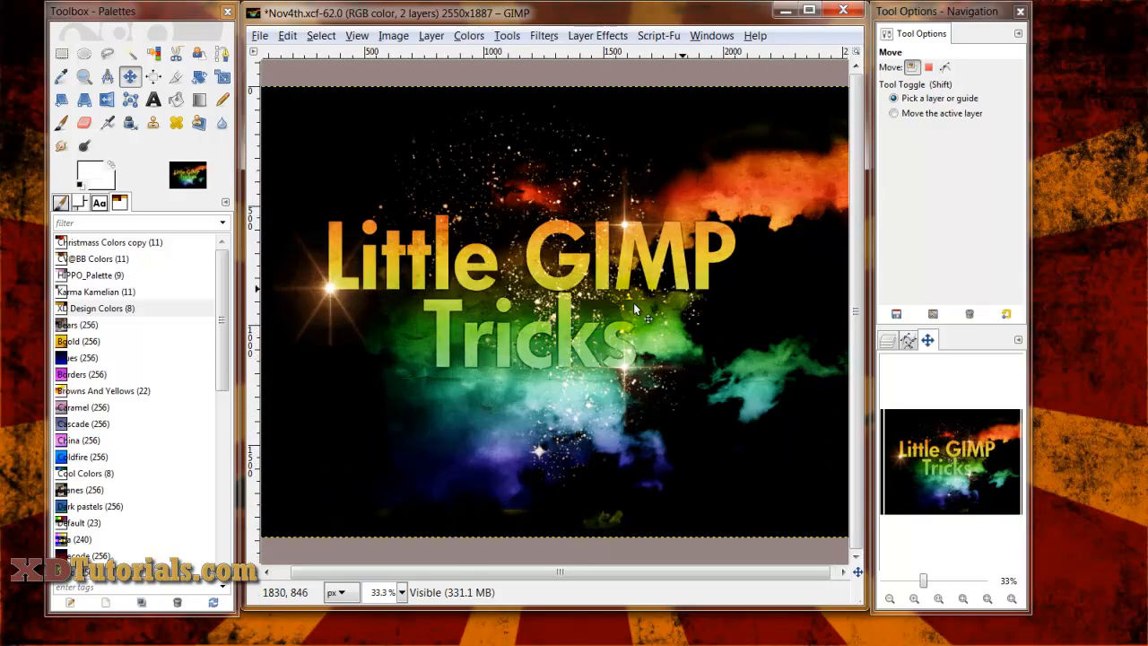
pyautogui.moveTo(610, 233)
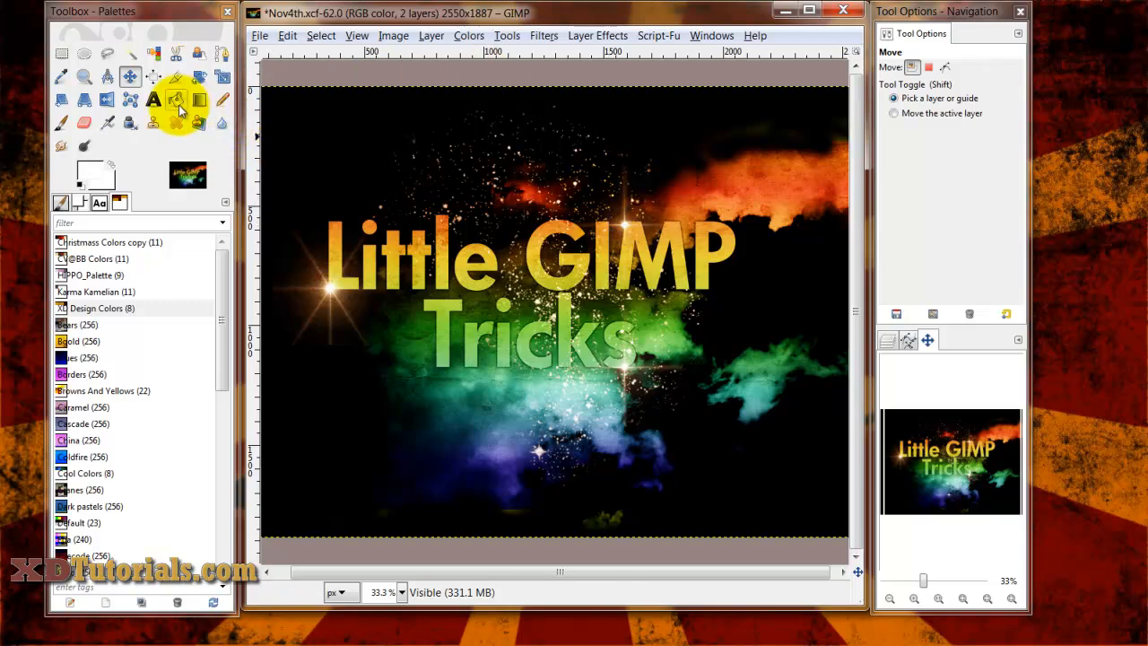
pyautogui.moveTo(154, 101)
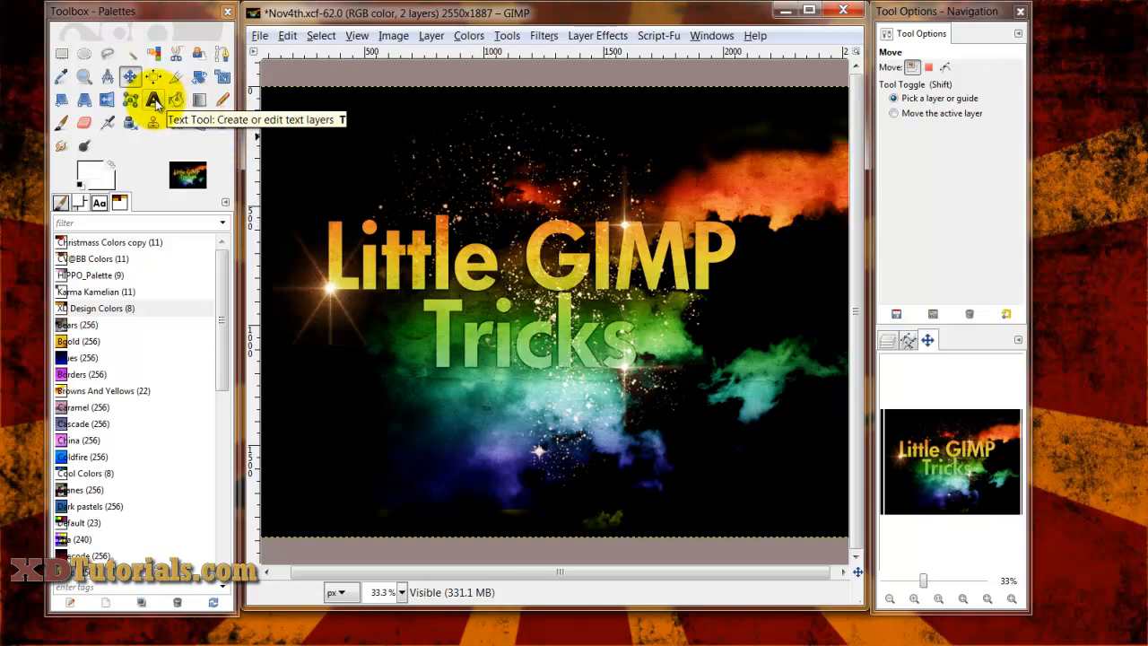
# Draw an Example Text box across the top, show its layer, and bring up the foreground colour chooser
pyautogui.click(155, 101)
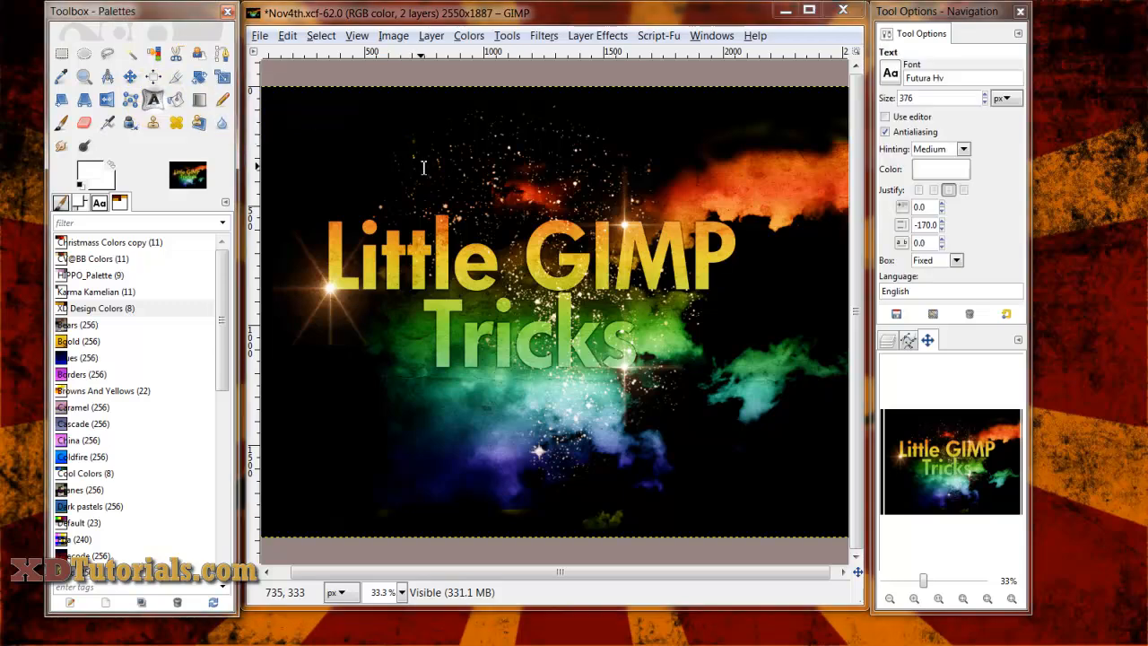
pyautogui.moveTo(377, 108); pyautogui.dragTo(682, 206)
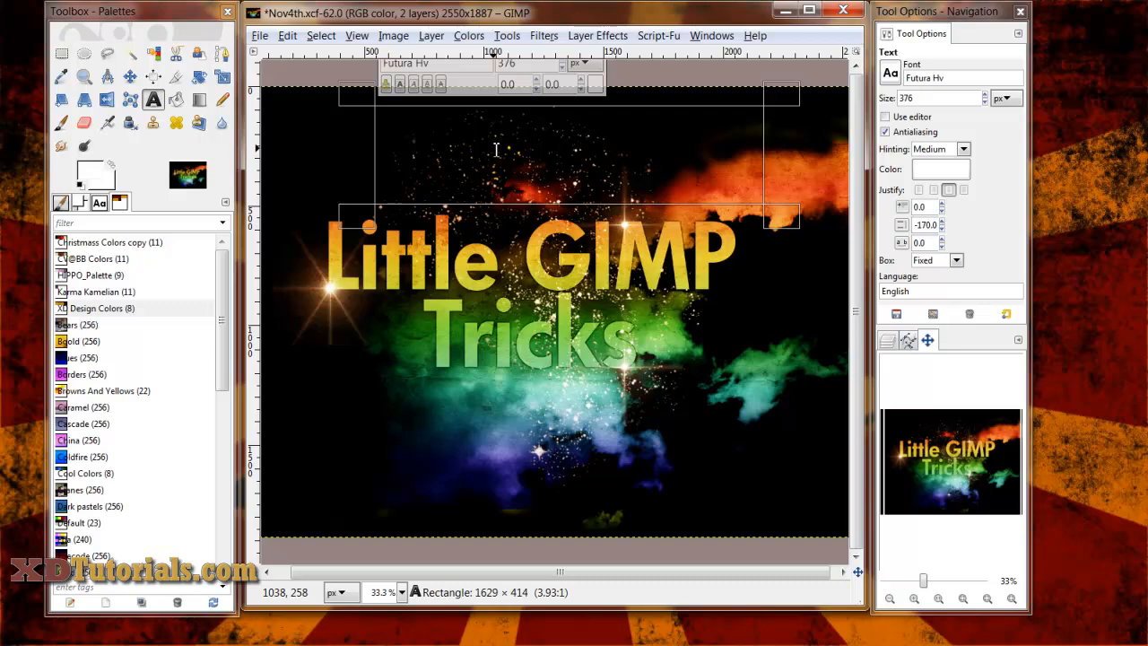
pyautogui.click(907, 339)
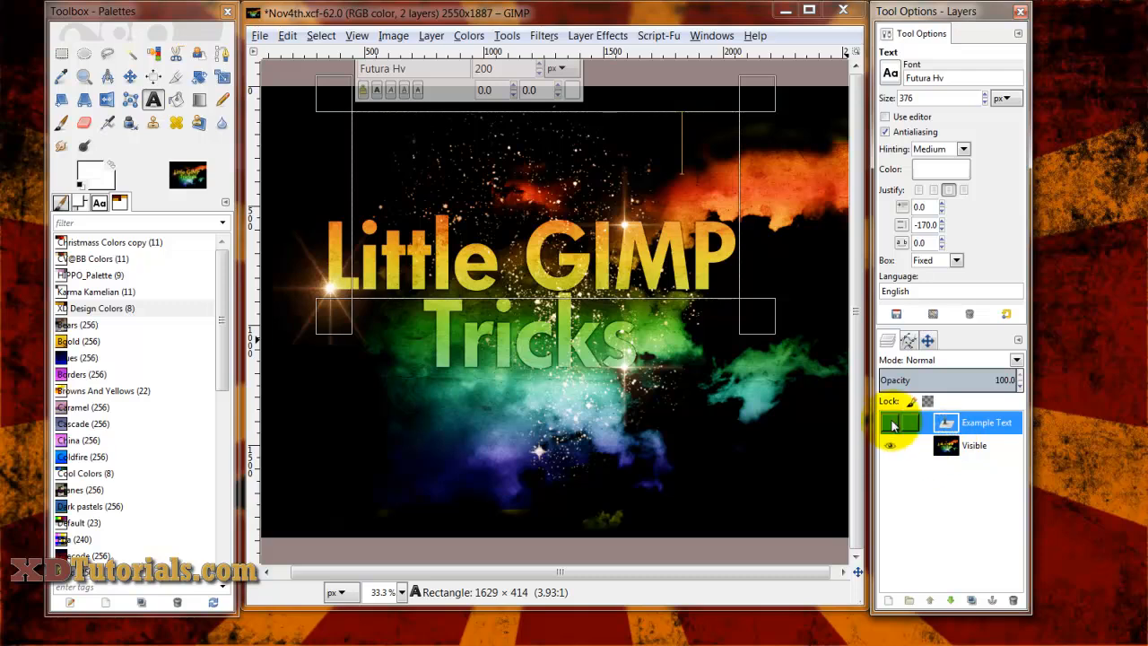
pyautogui.click(890, 424)
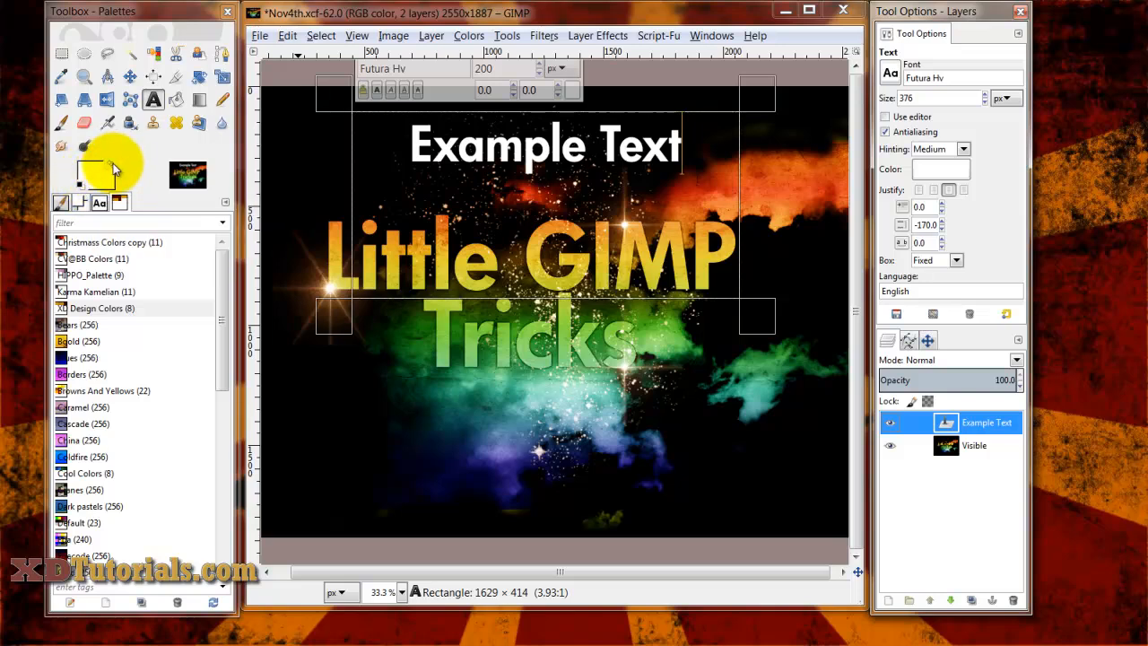
pyautogui.click(940, 168)
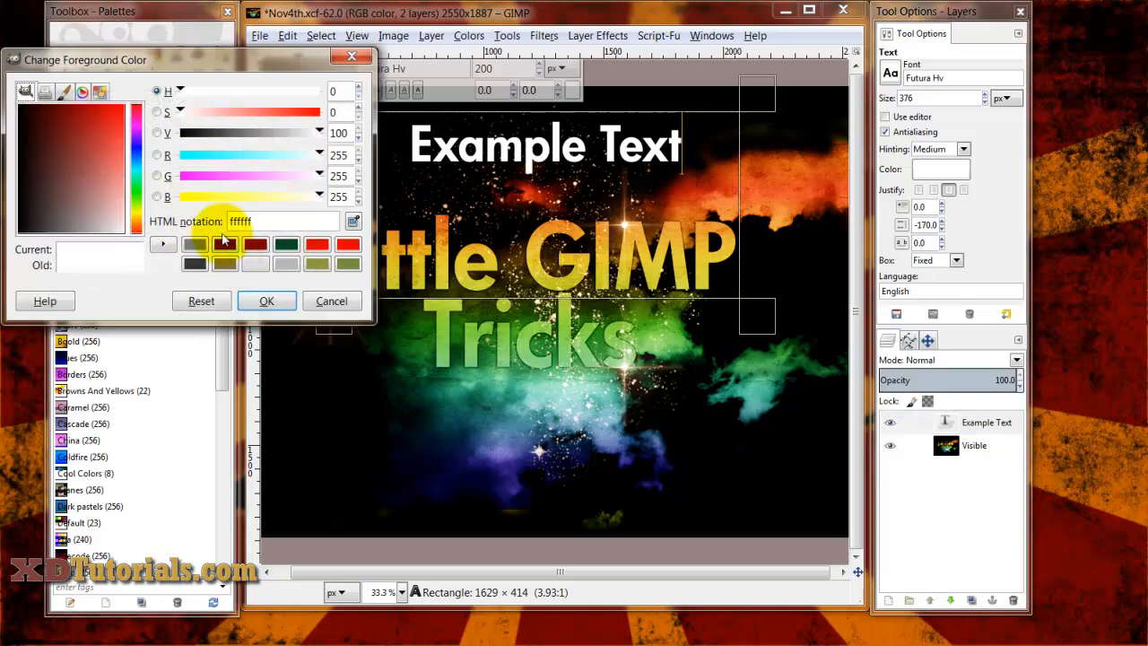
# Pick a golden brown swatch as the foreground and text colour and confirm it
pyautogui.click(265, 301)
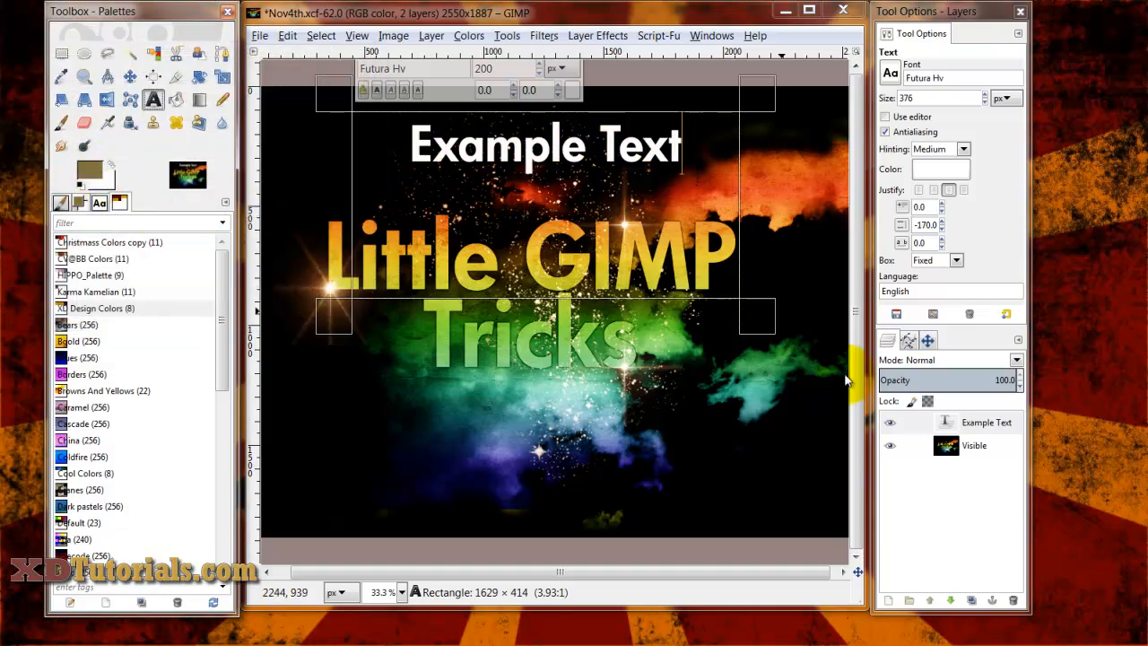
pyautogui.click(995, 421)
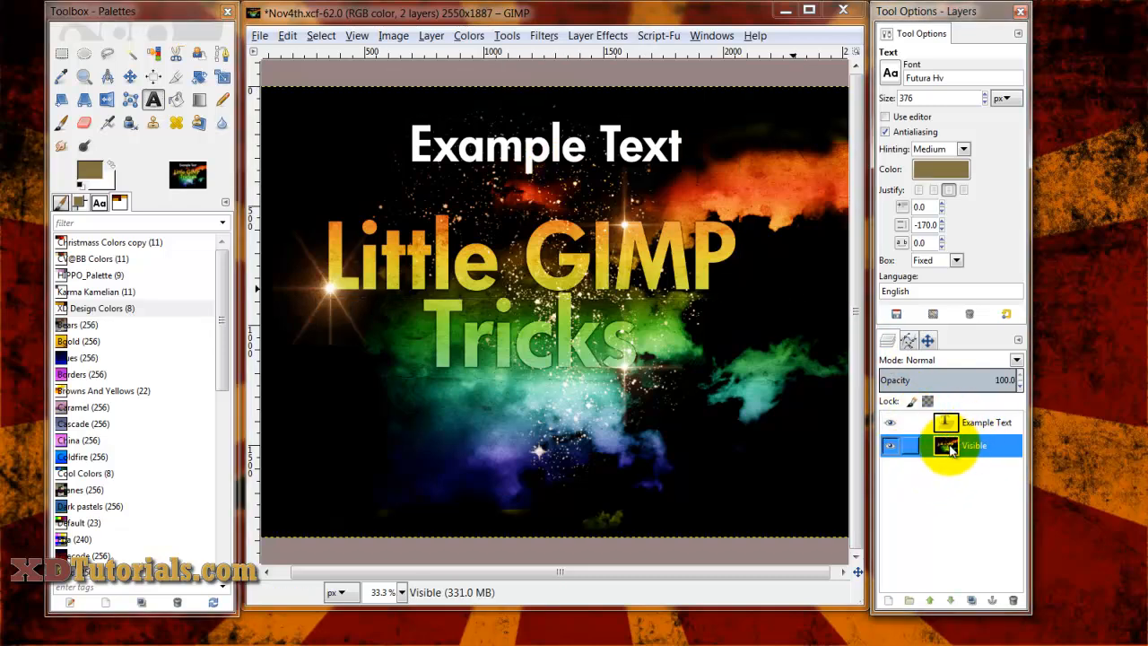
# Create a new 255×255 transparent image via File > New, then close its window
pyautogui.click(269, 35)
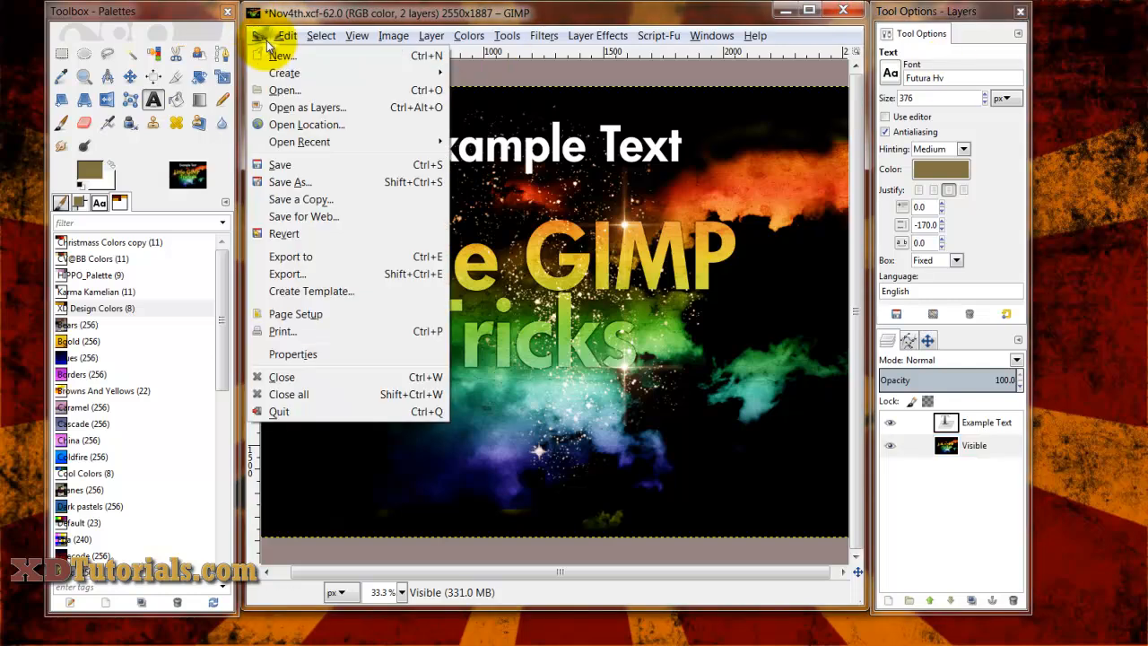
pyautogui.click(278, 56)
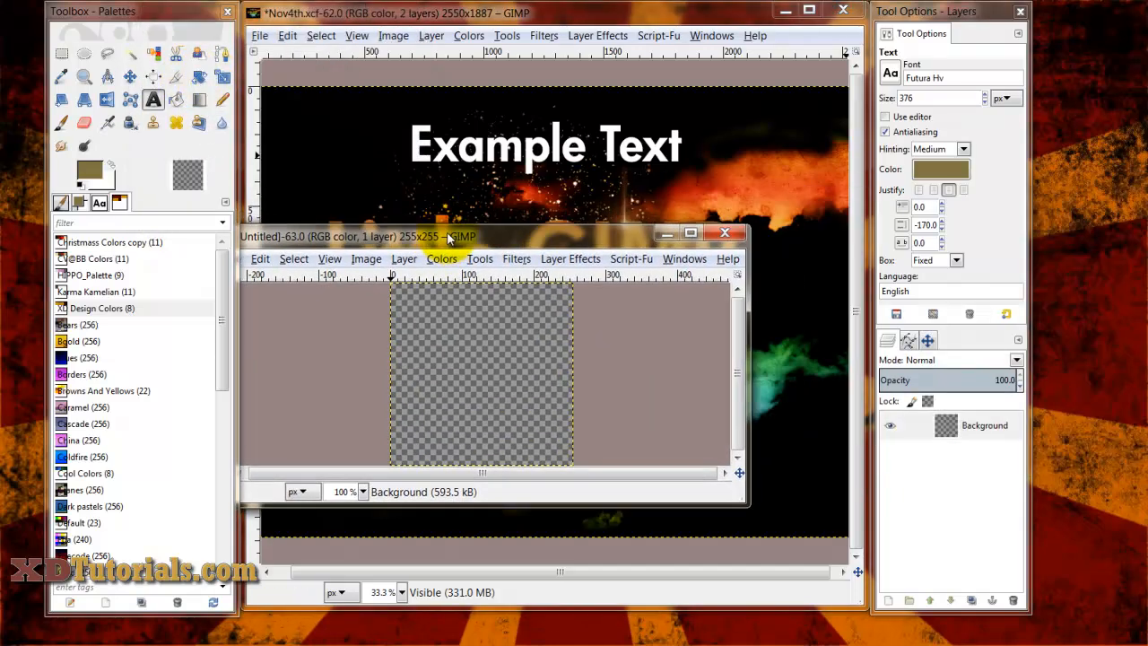
pyautogui.moveTo(549, 247)
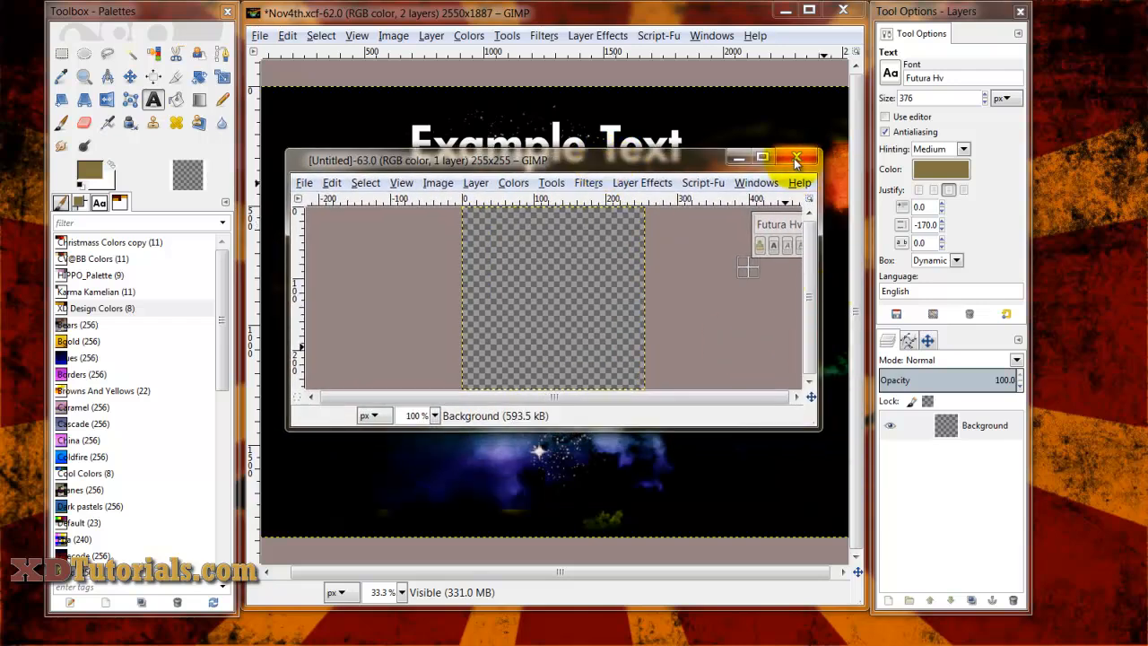
pyautogui.click(796, 158)
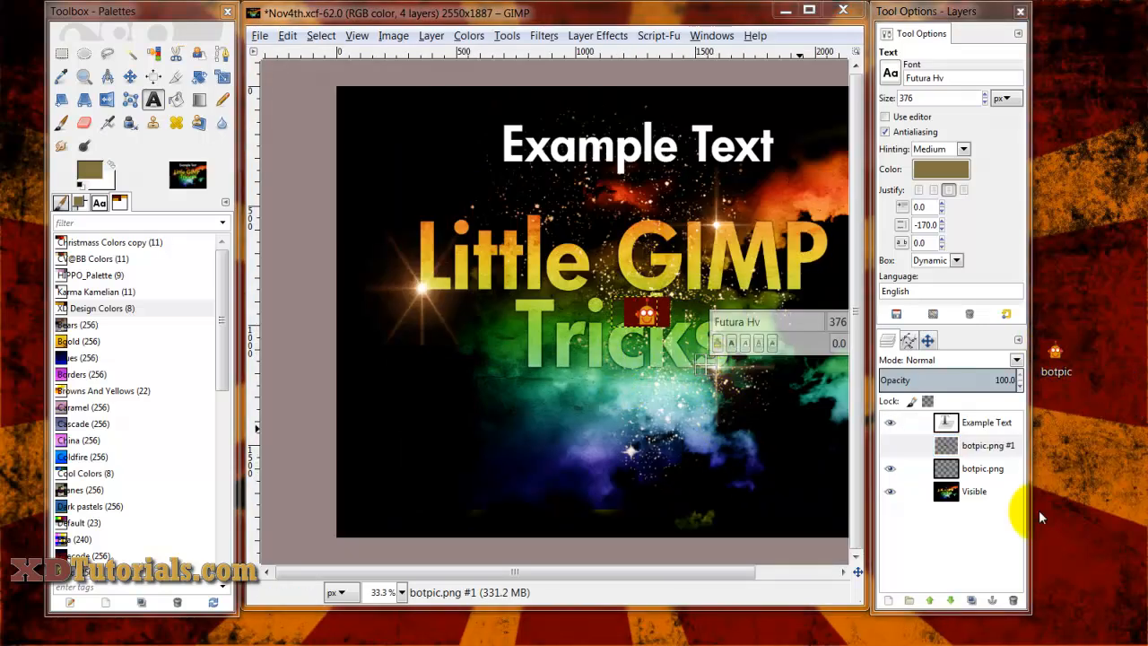
pyautogui.moveTo(730, 86)
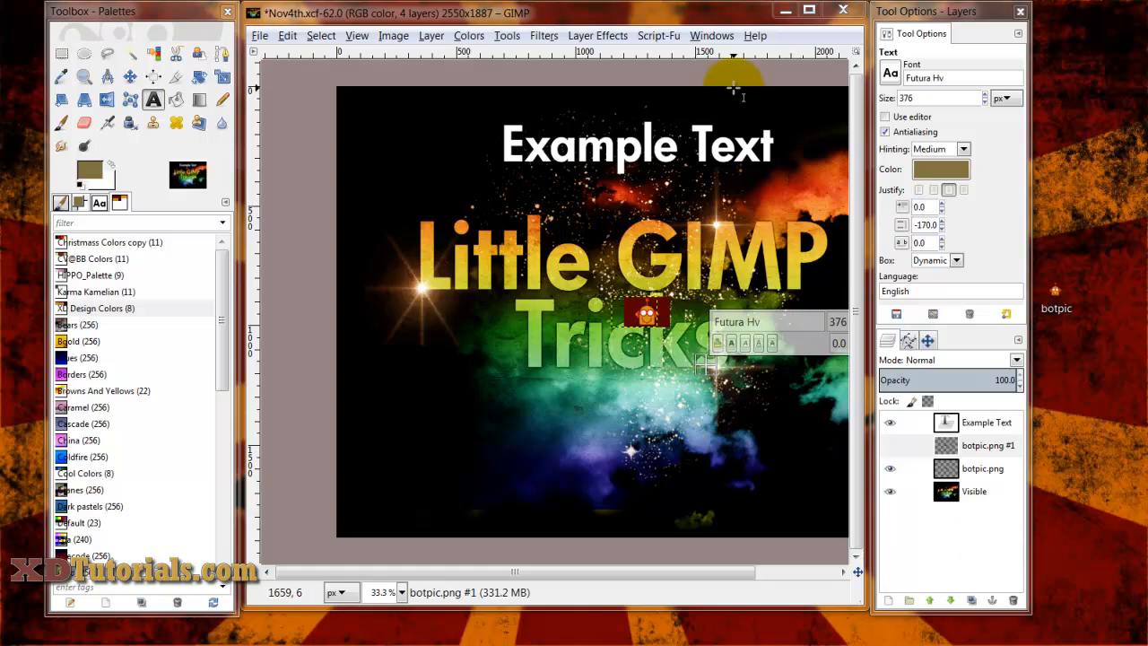
# Zoom out after dropping the two botpic.png layers into the title image
pyautogui.scroll(-3)
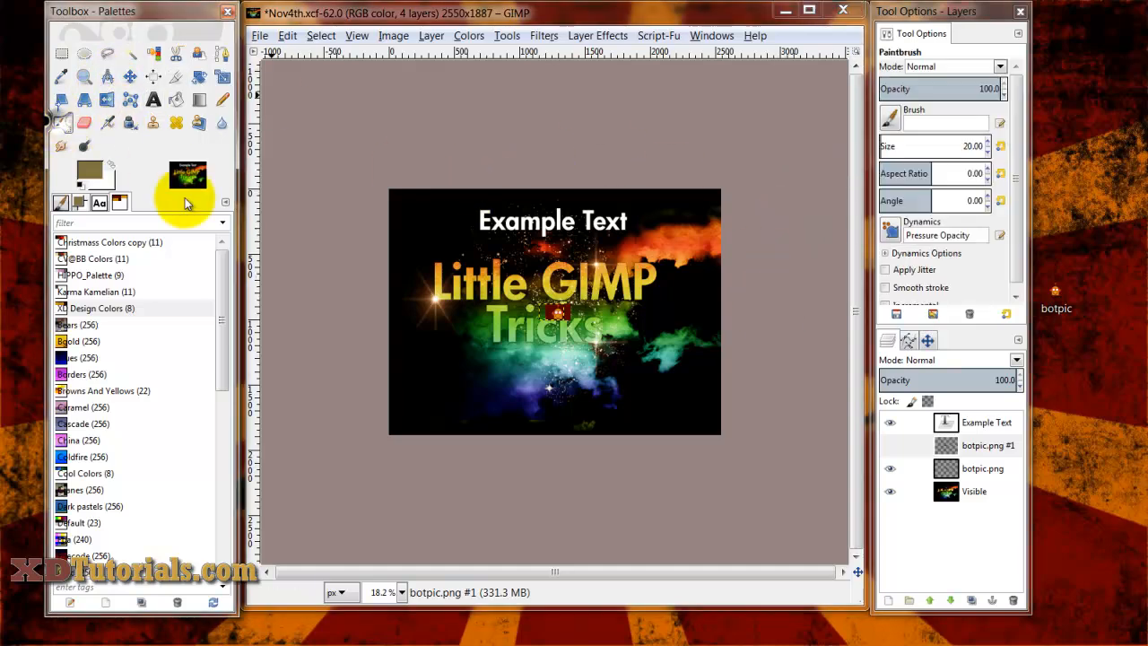
# Select GIMP Brush #7, enlarge it with ], and stamp a circled A below Tricks
pyautogui.click(61, 201)
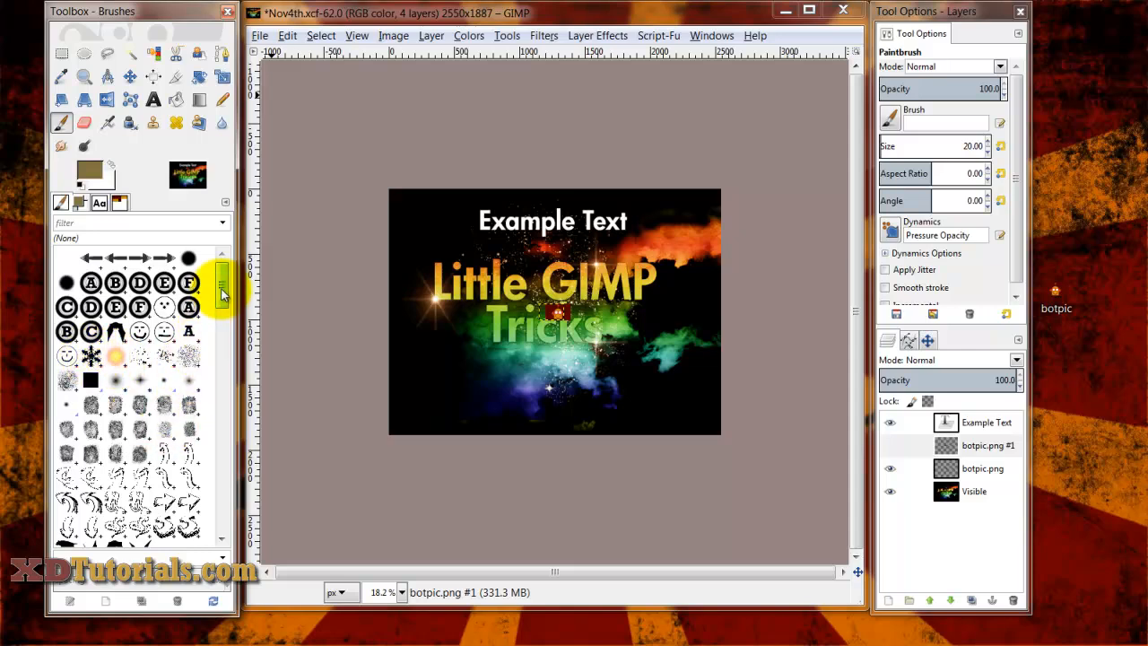
pyautogui.click(188, 307)
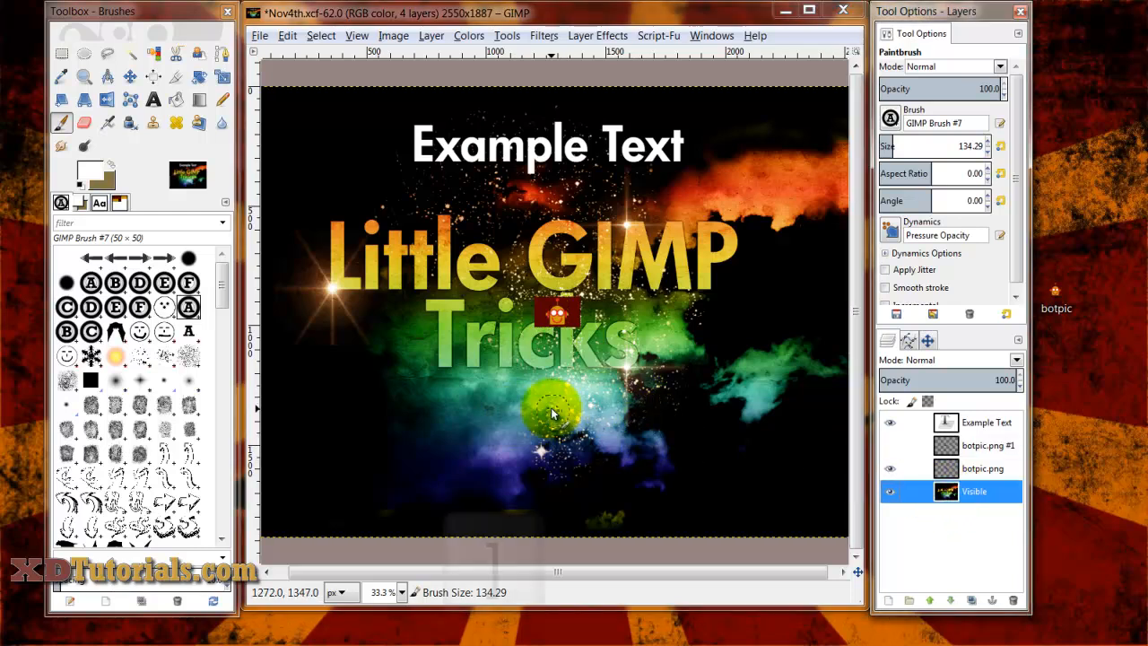
pyautogui.press(']')
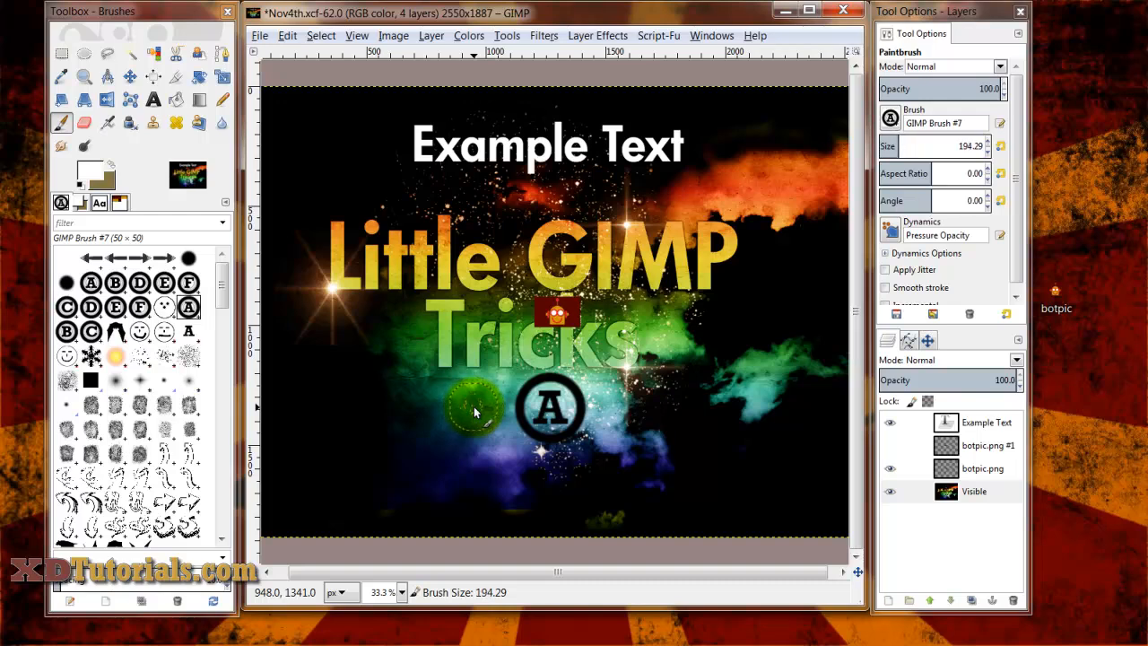
pyautogui.click(474, 405)
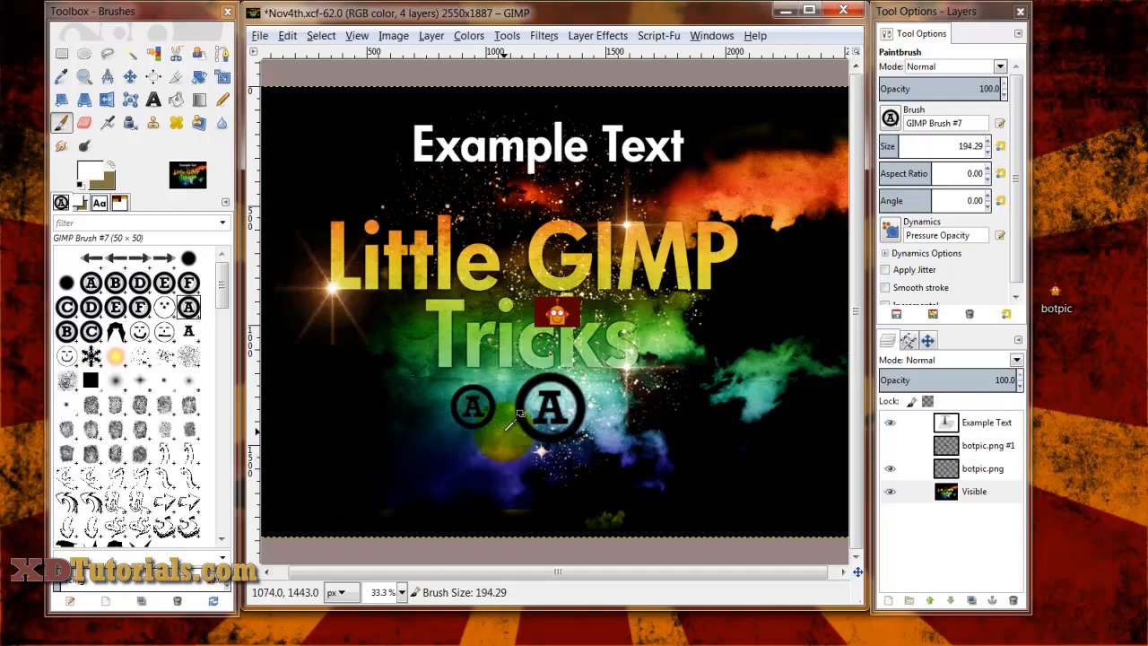